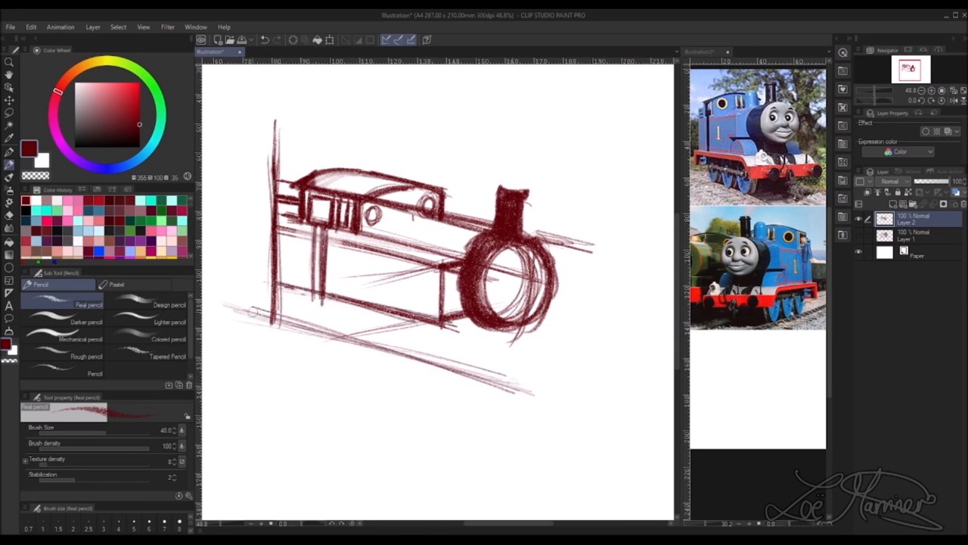
# - Sketch the engine's boxy body, funnel and front wheel in loose dark red pencil
pyautogui.moveTo(363, 257); pyautogui.dragTo(563, 397)
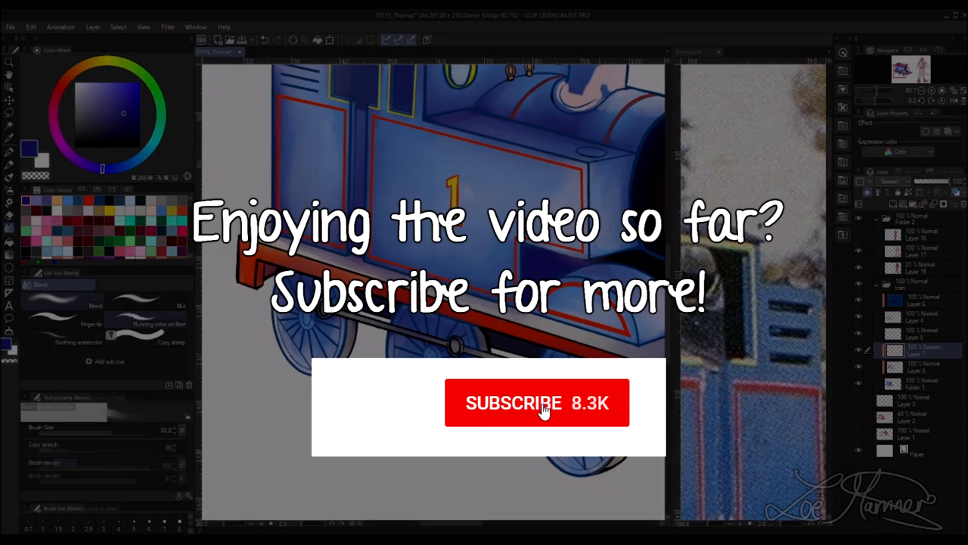
# - Blend the shading on the blue engine body so the tones transition softly
pyautogui.click(537, 402)
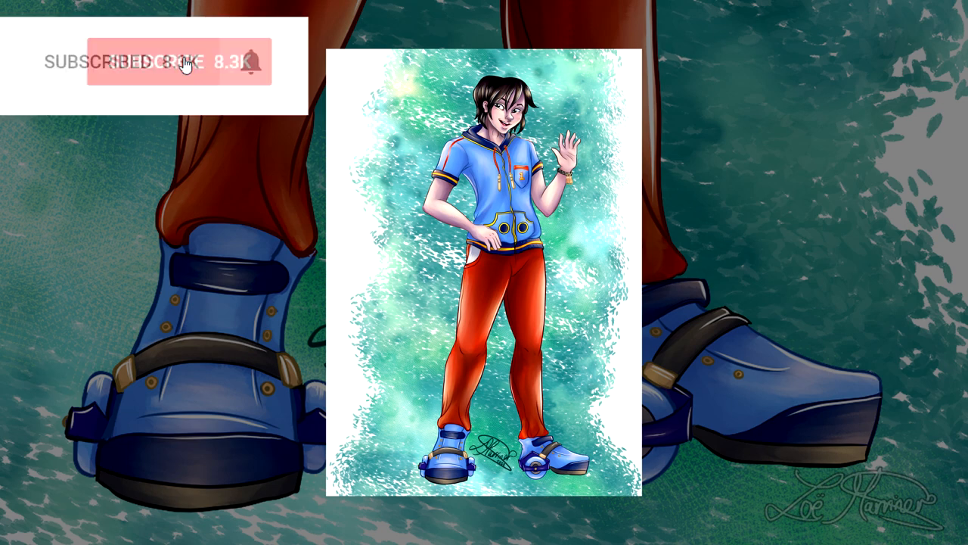
pyautogui.click(179, 62)
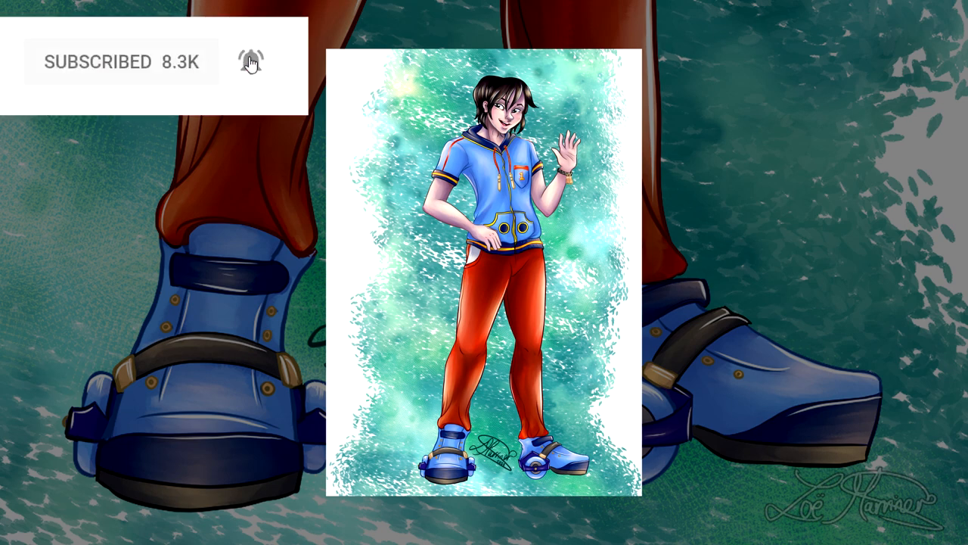